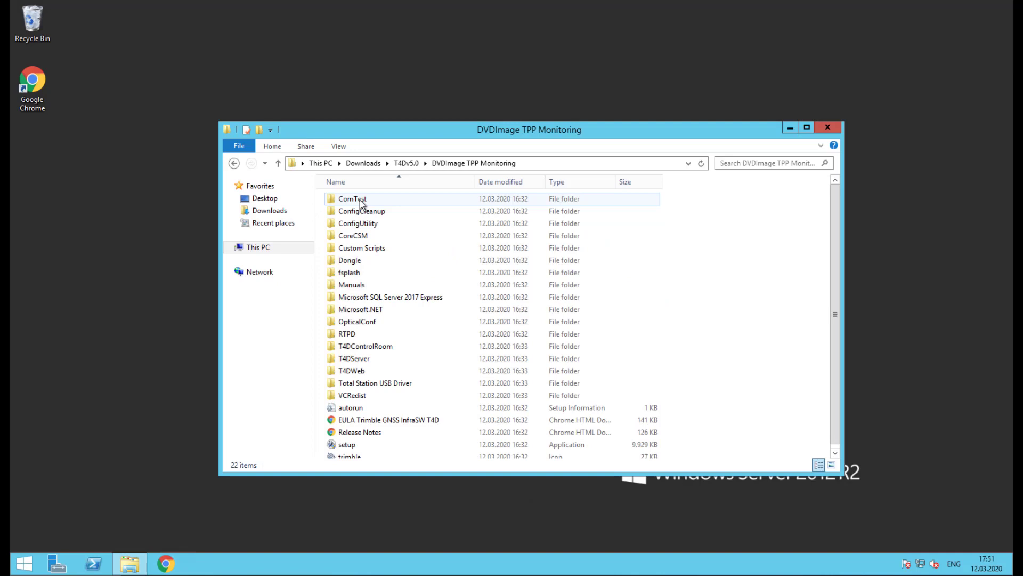
mouse_move(360, 431)
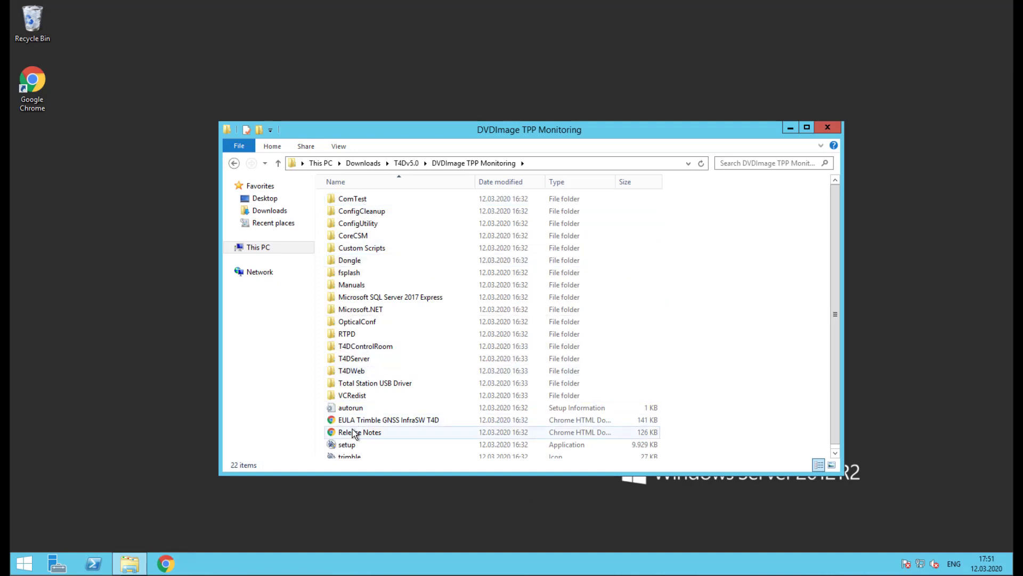
Read the Trimble 4D Control release notes down to Supported SQL Servers, then return to Explorer.
double_click(360, 432)
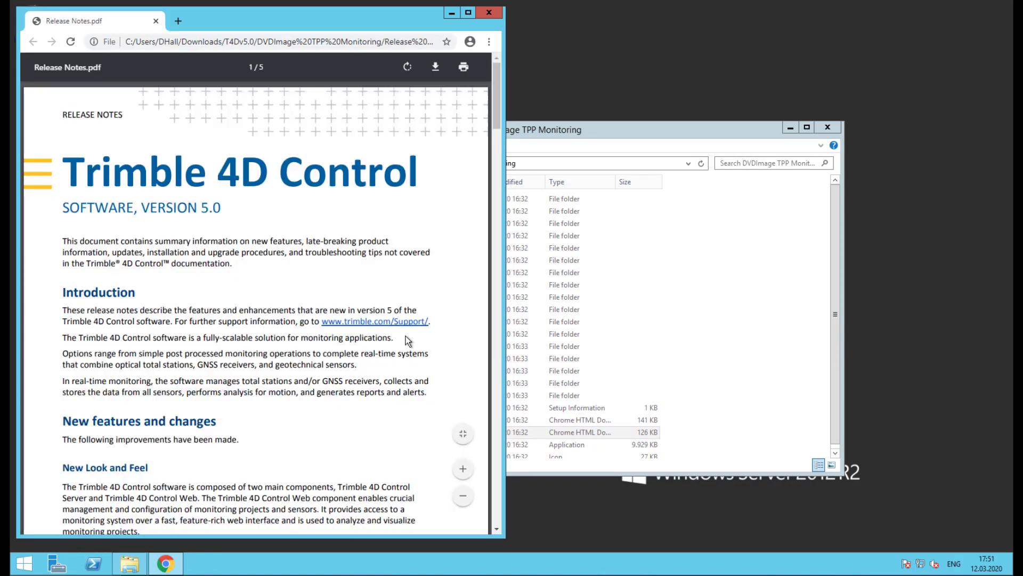
scroll(down, 3)
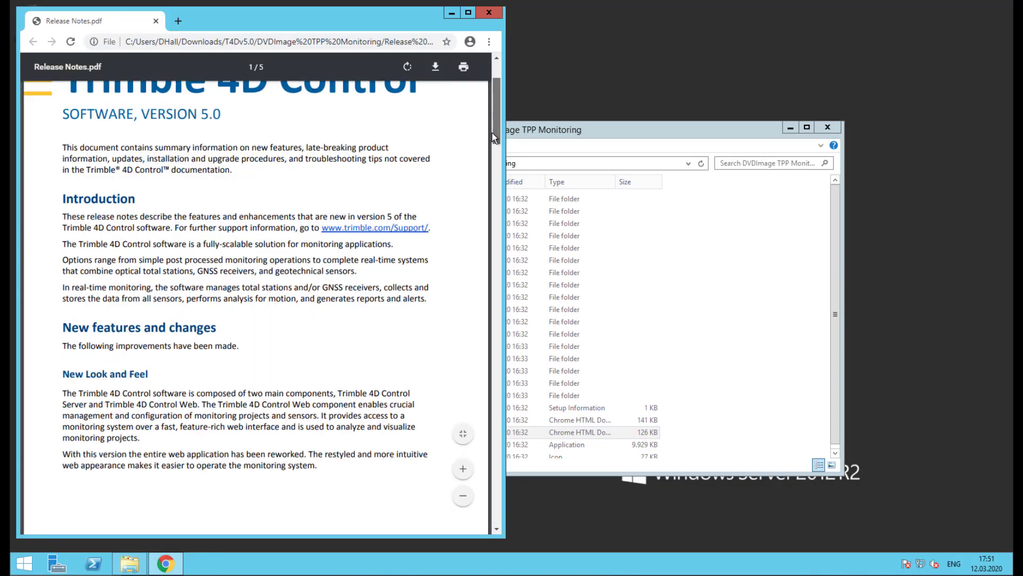
scroll(down, 3)
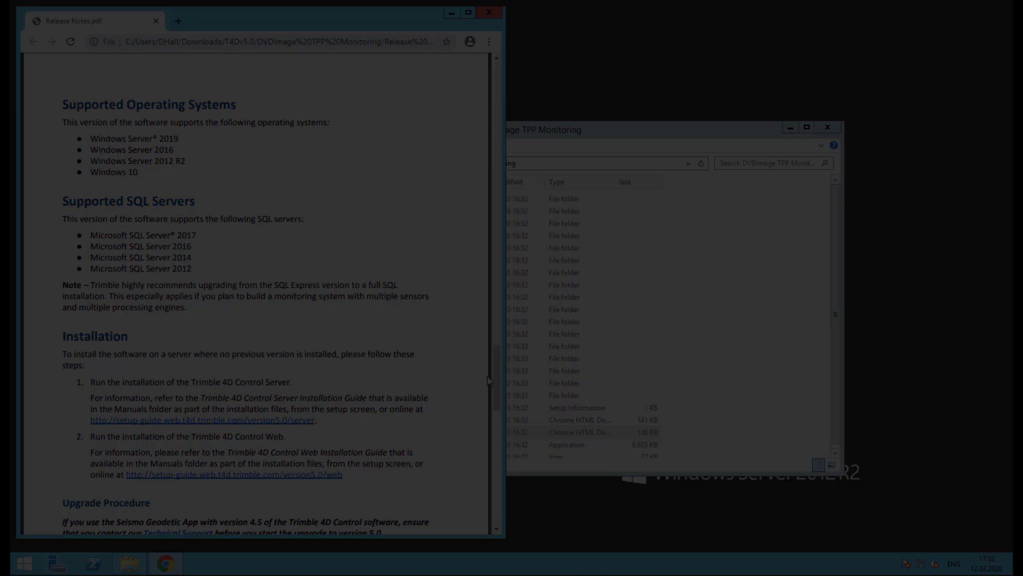
click(359, 432)
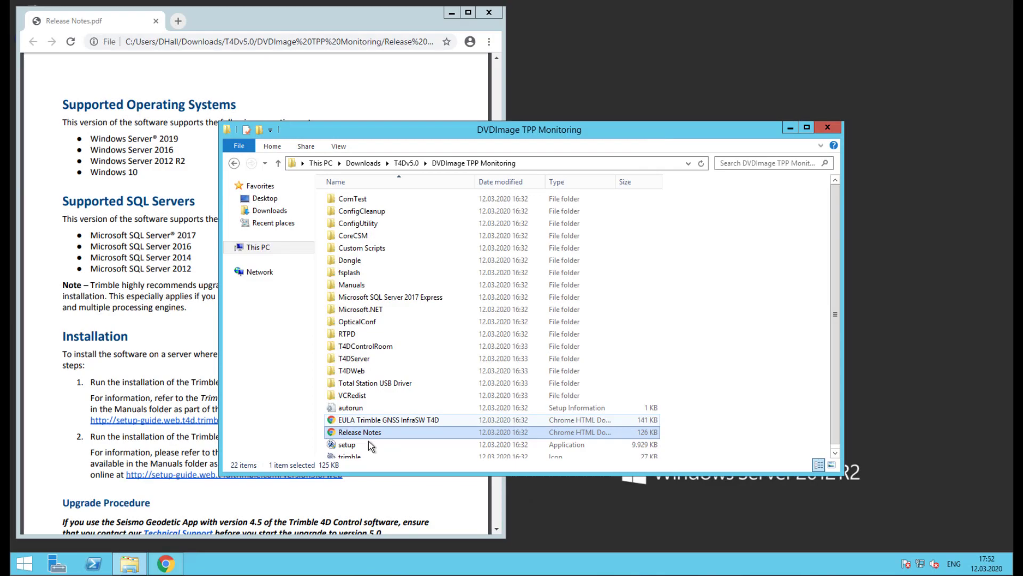
Launch the Trimble 4D Control setup.exe and approve its UAC prompt.
double_click(347, 444)
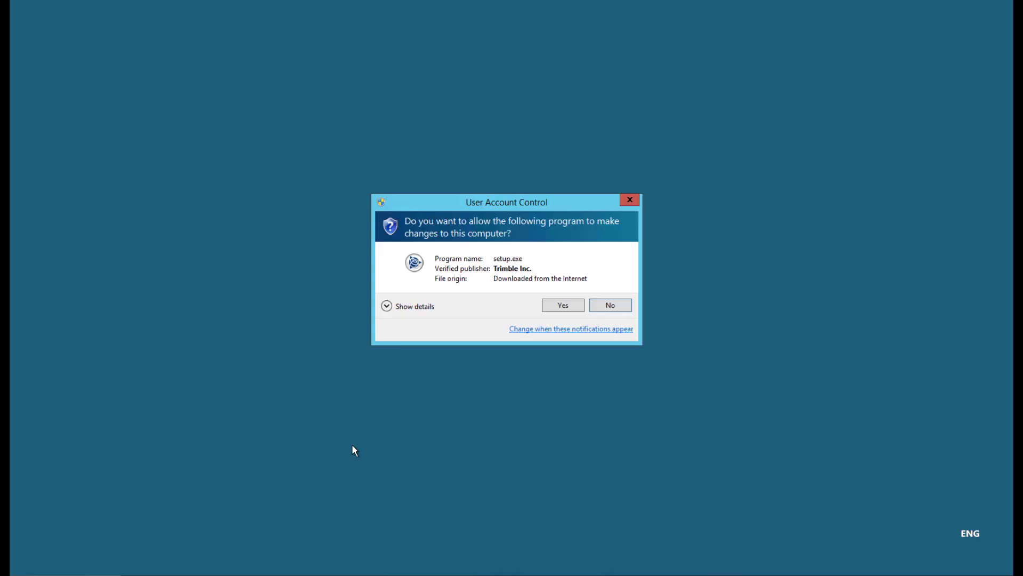
click(562, 305)
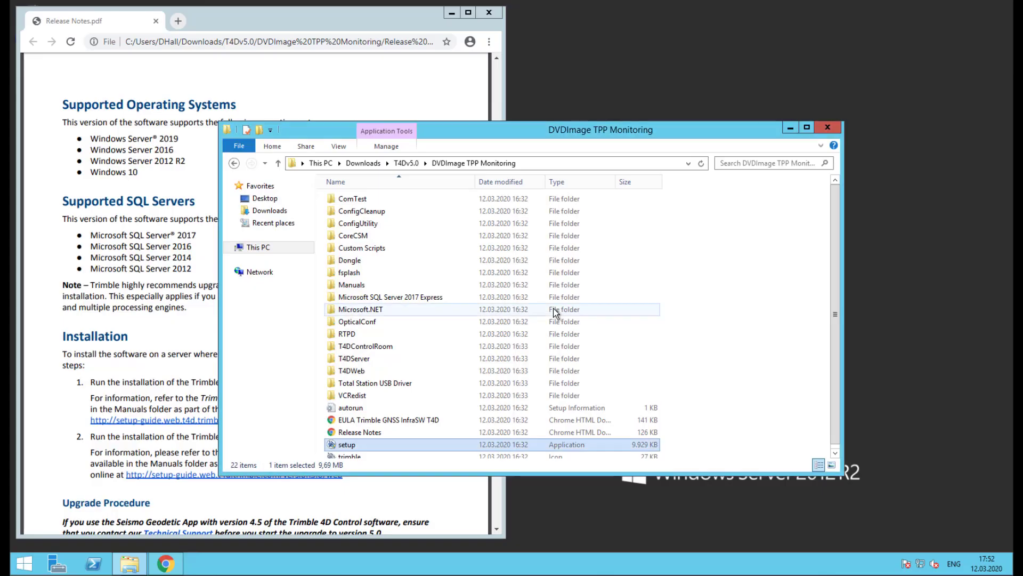
double_click(347, 444)
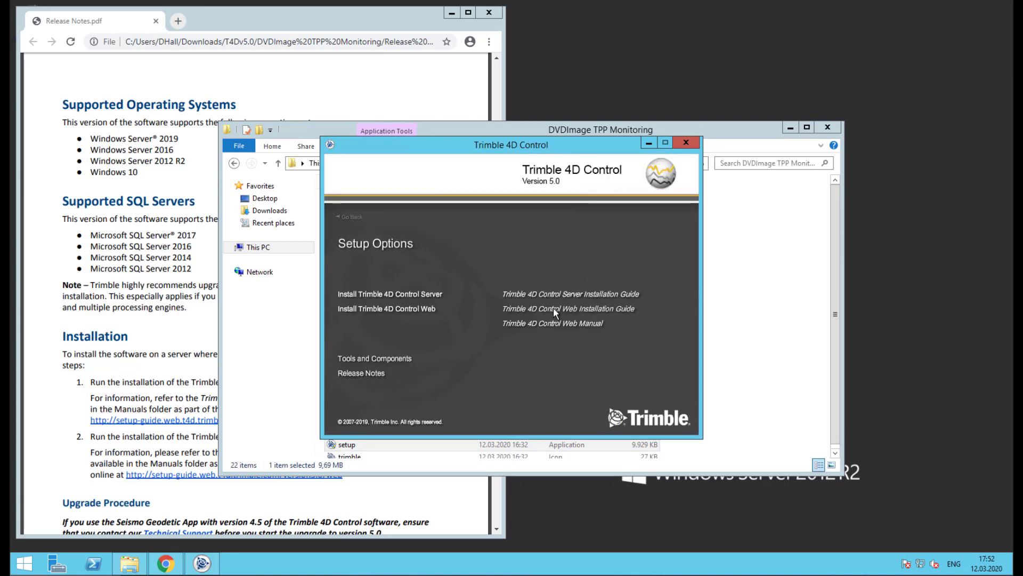
mouse_move(404, 363)
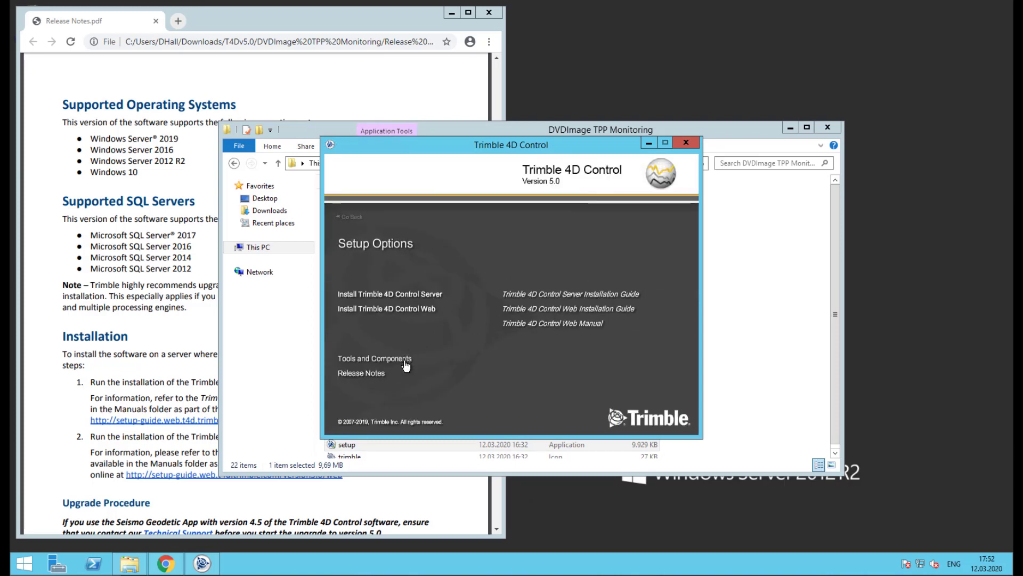
Run Microsoft SQL Server 2017 Express from Tools and Components, extracting to the default folder.
click(374, 357)
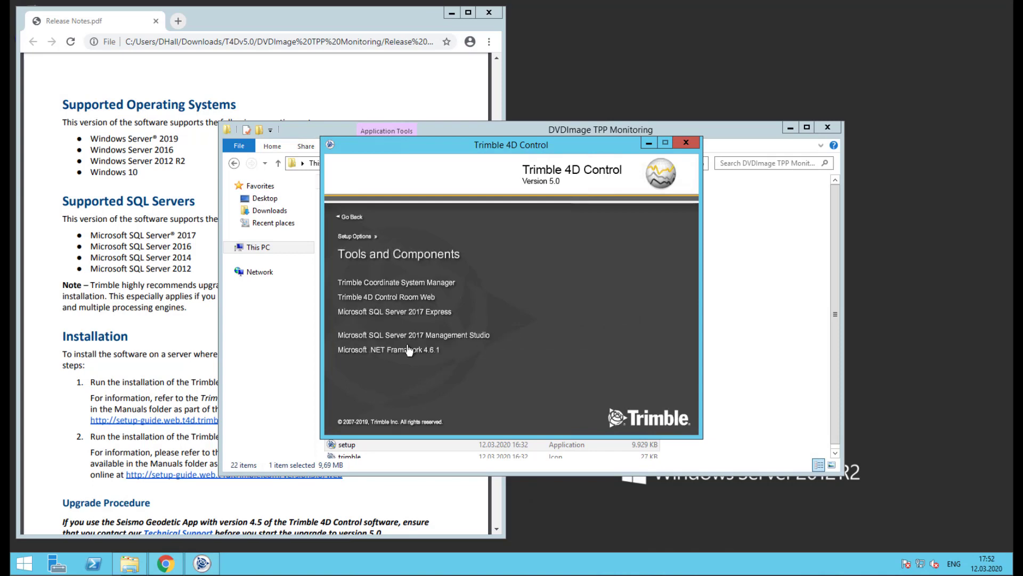
mouse_move(415, 317)
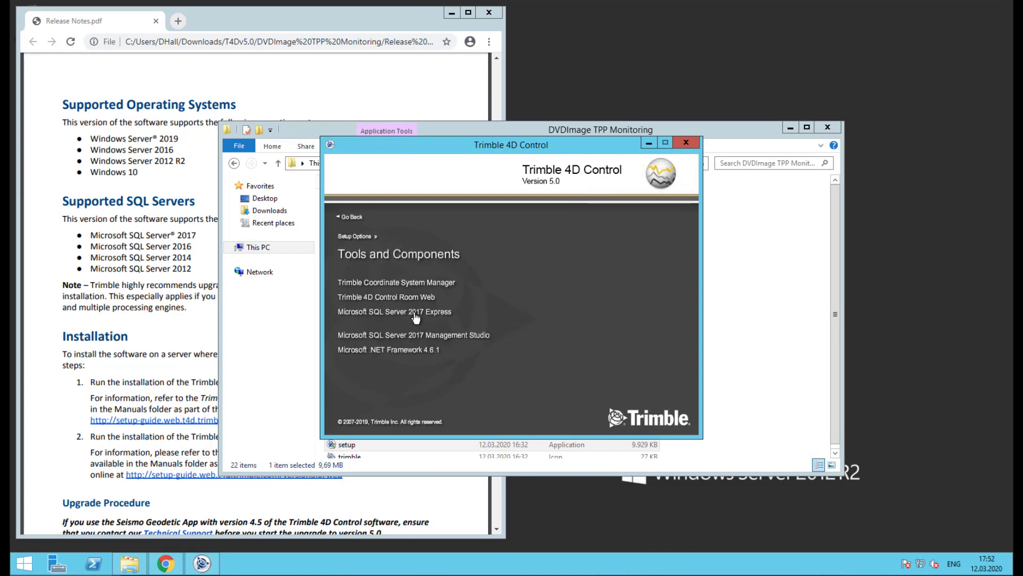
click(394, 311)
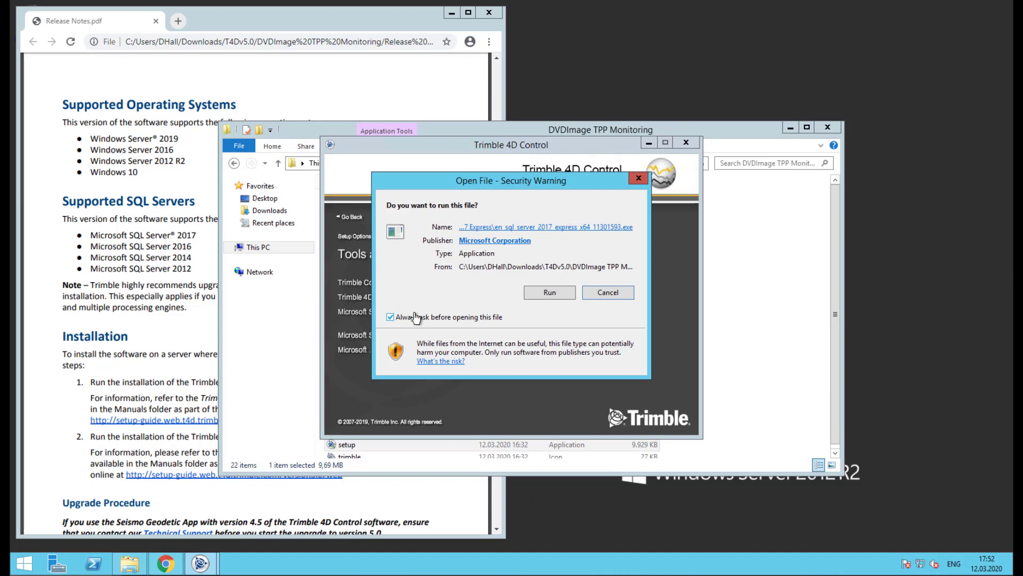
click(549, 291)
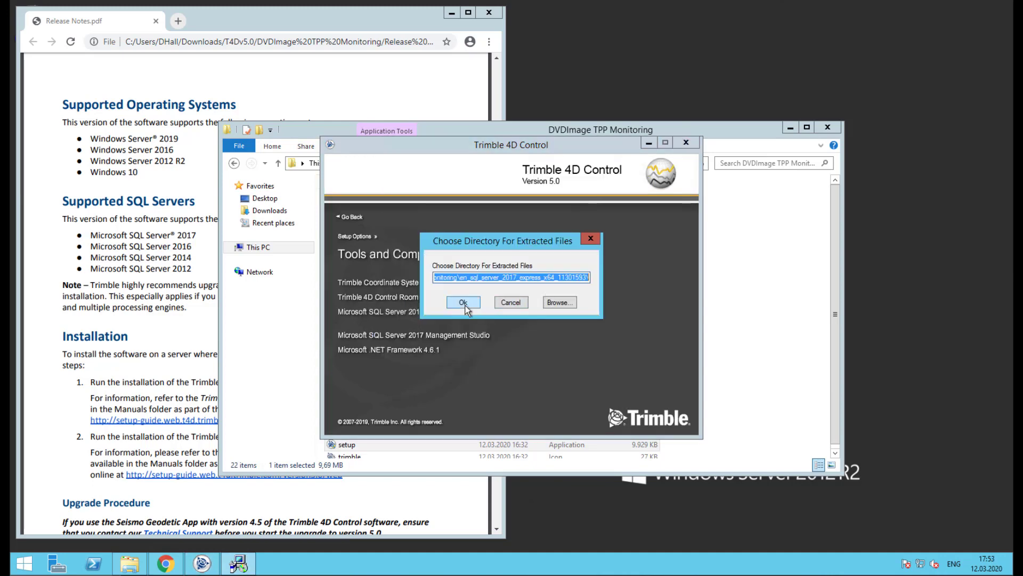
click(463, 302)
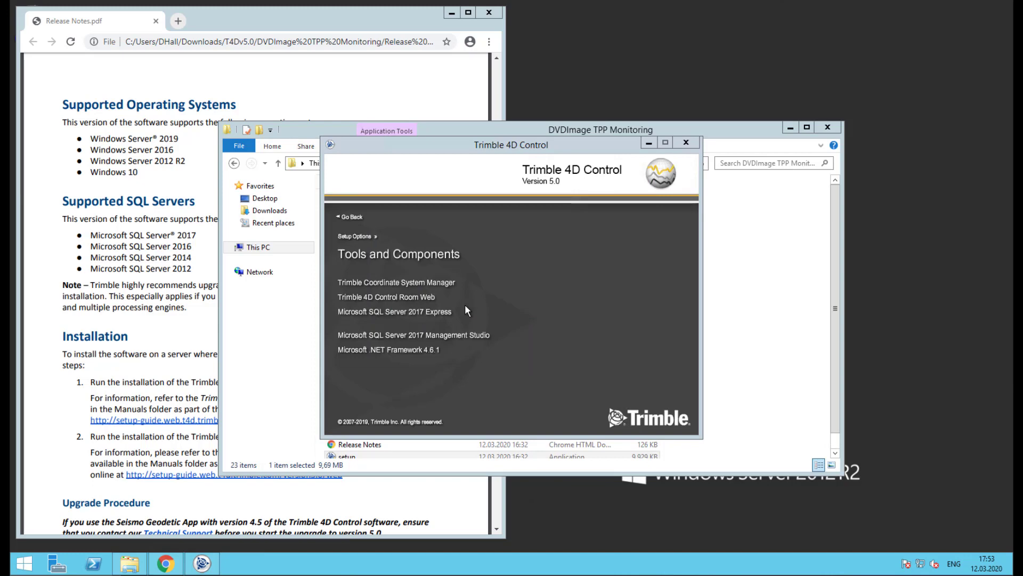
click(395, 312)
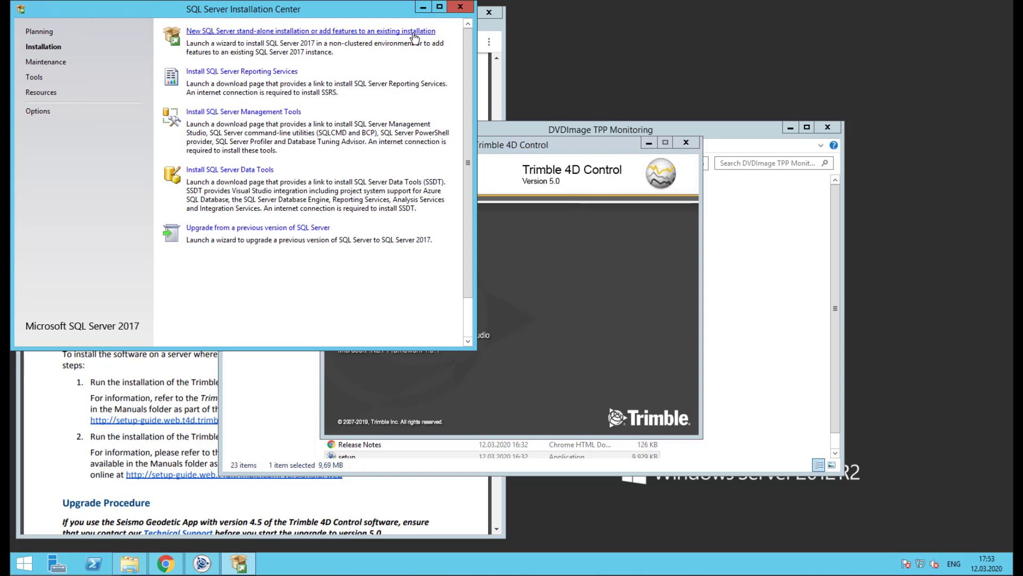
Start a new stand-alone installation, accept the license terms, and skip Microsoft Update.
click(311, 31)
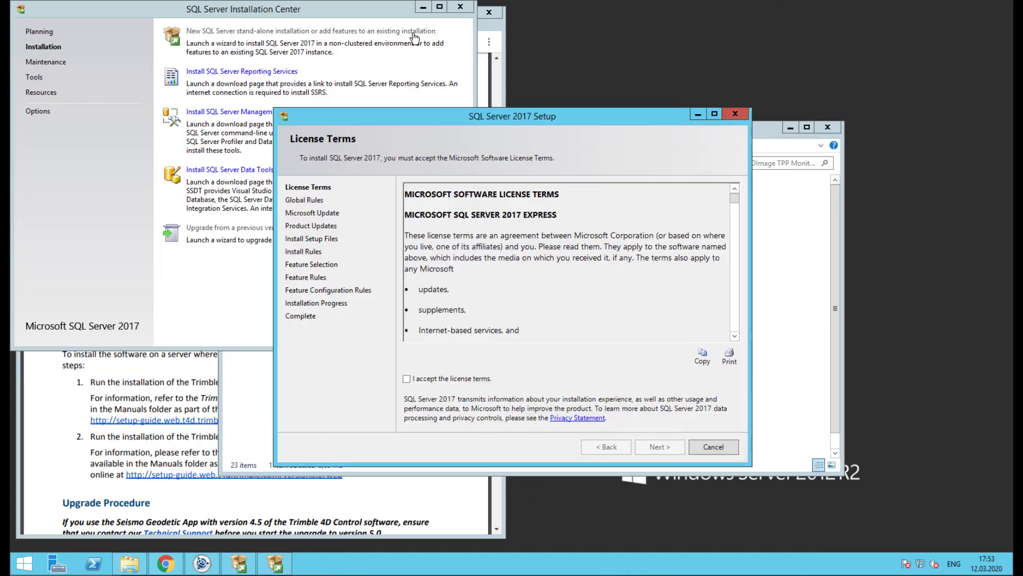
mouse_move(411, 245)
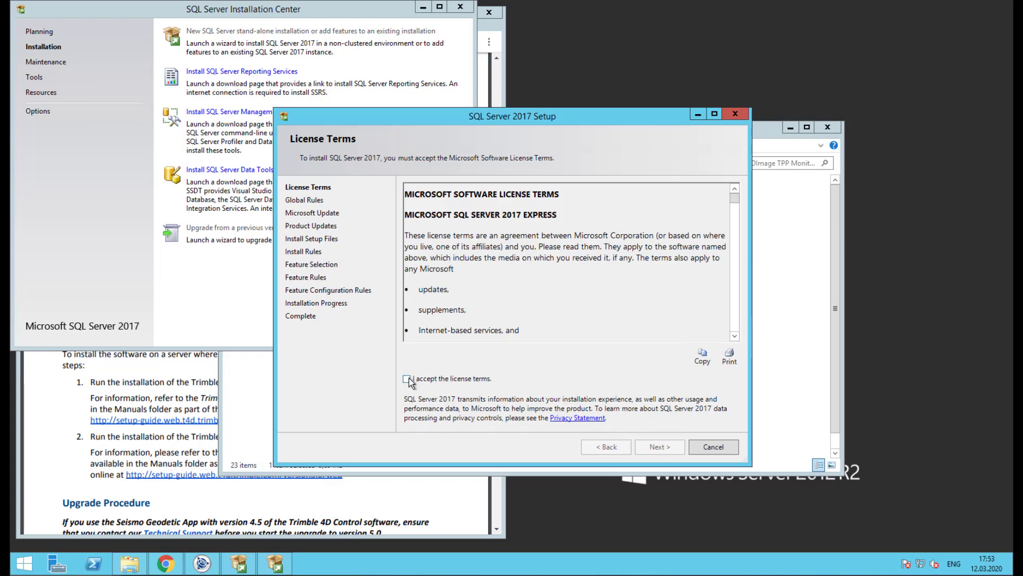
click(408, 378)
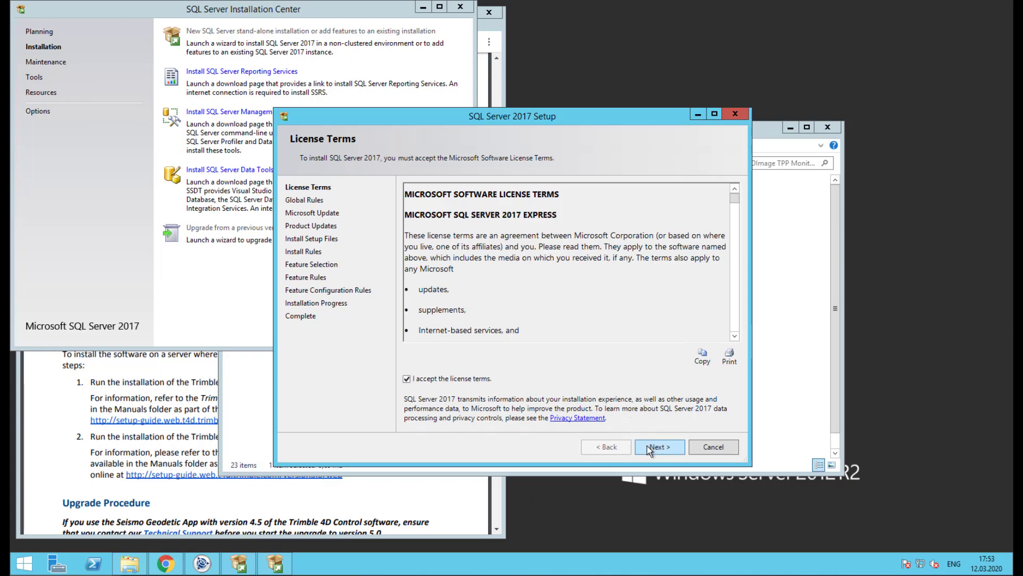
click(659, 447)
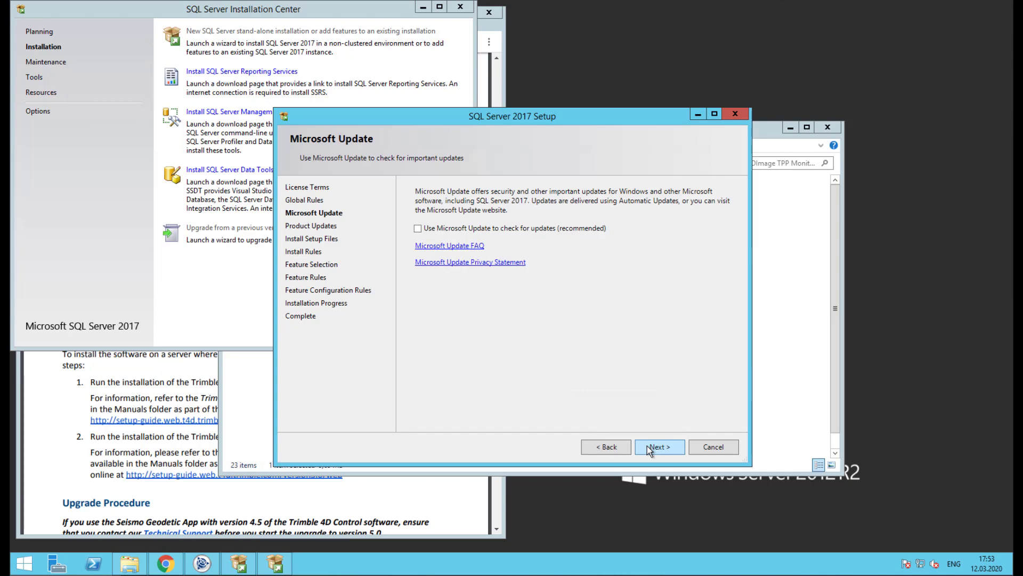
click(659, 446)
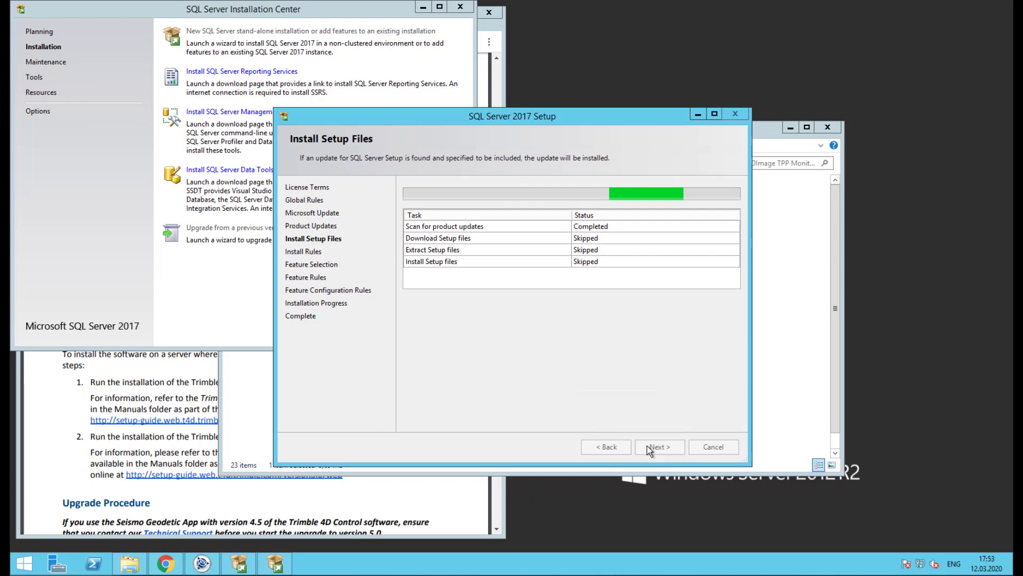
Pass setup files and install rules despite the firewall warning, keeping default features and directories.
click(659, 447)
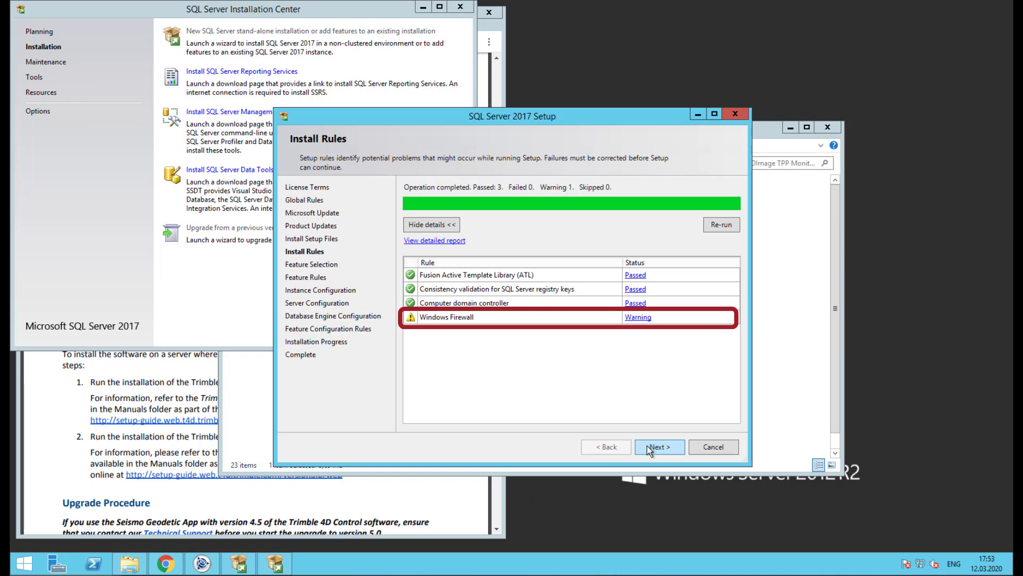
click(659, 447)
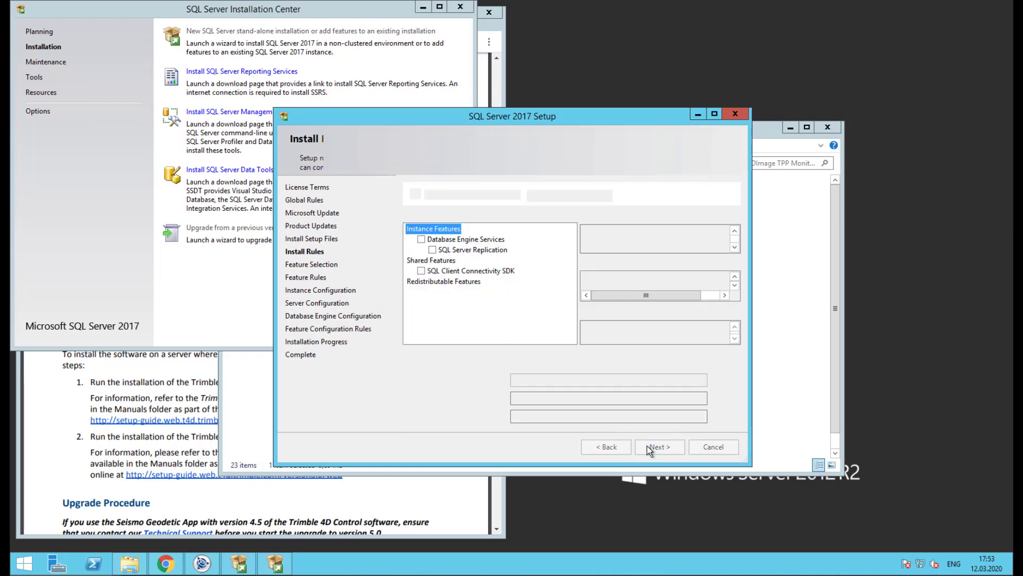
click(659, 447)
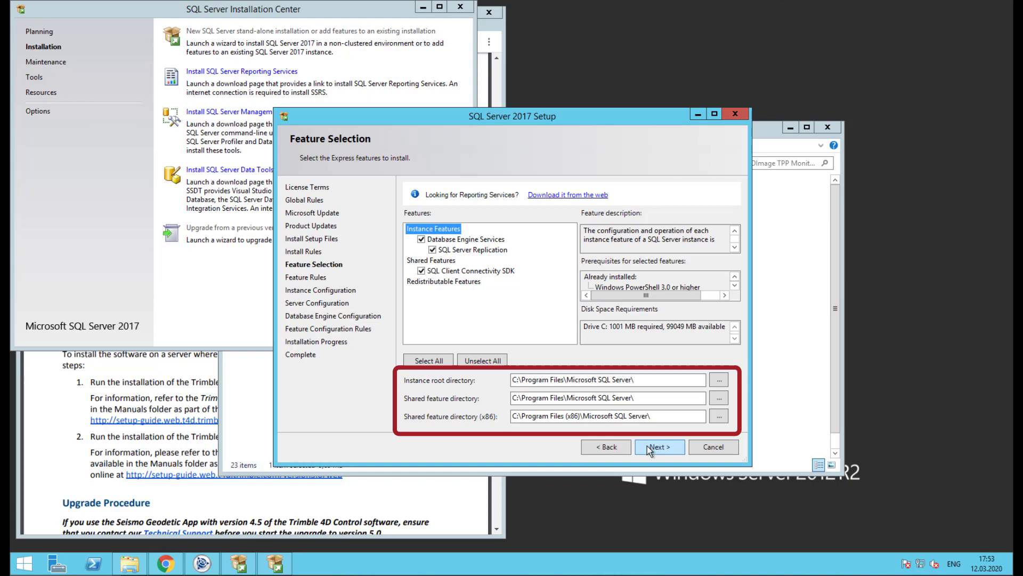
click(660, 447)
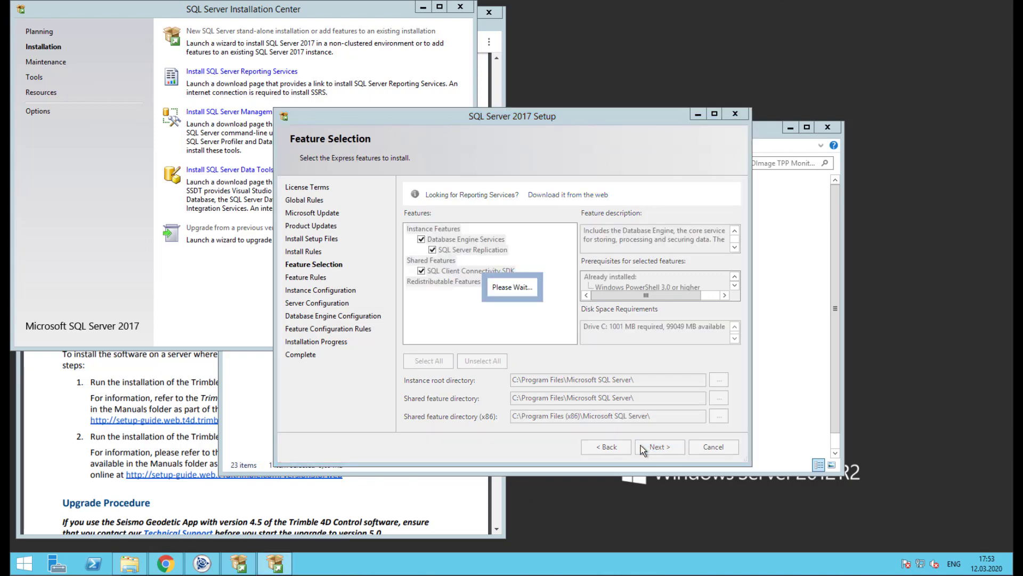
click(658, 446)
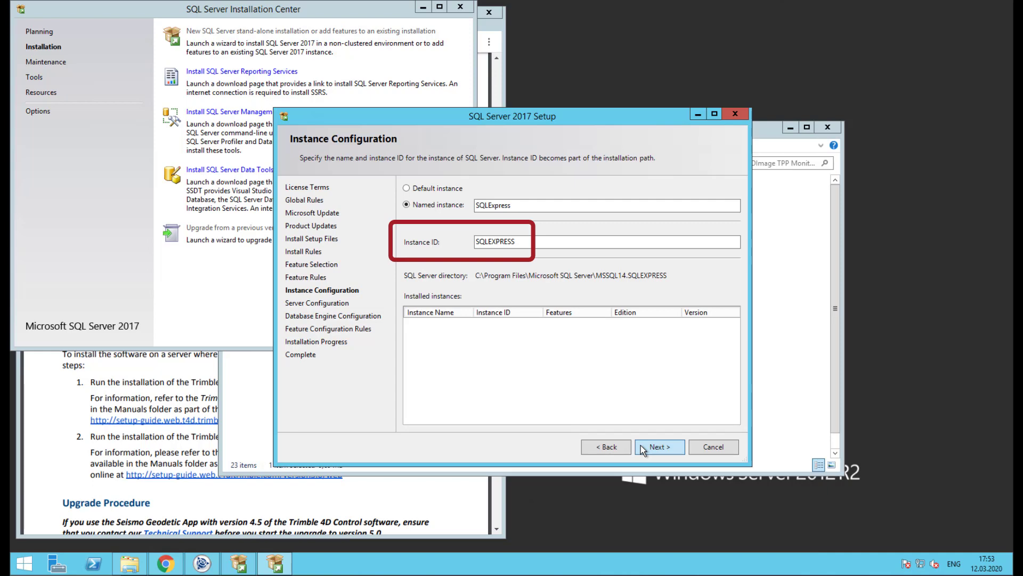
Keep the SQLExpress named instance and the default service accounts and startup types.
click(659, 447)
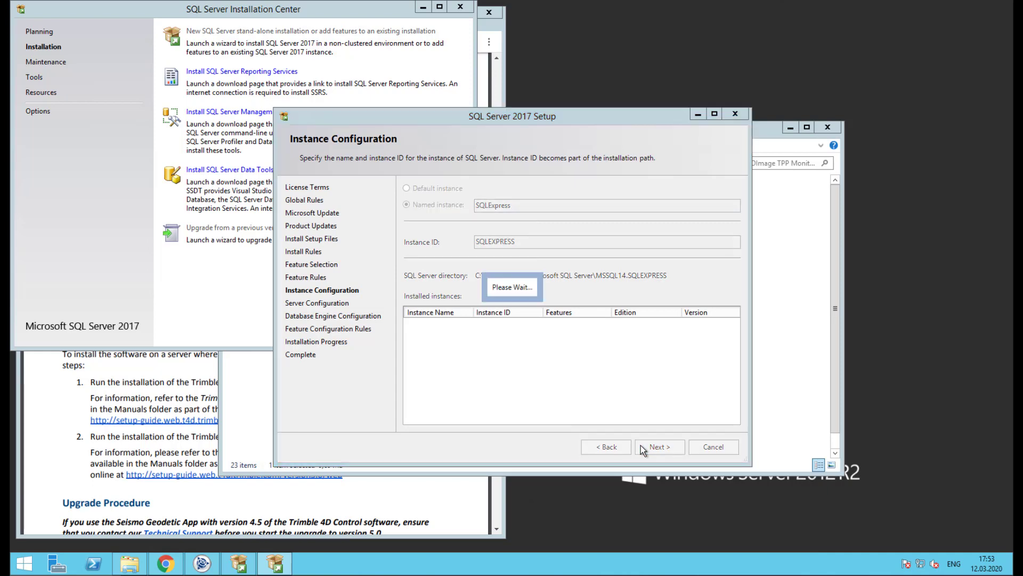
click(660, 446)
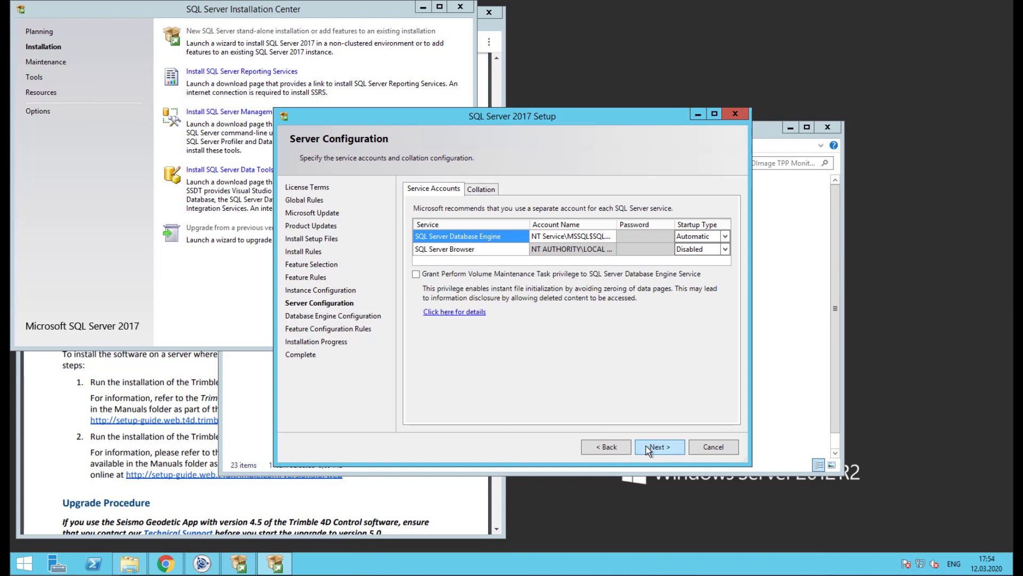
click(659, 447)
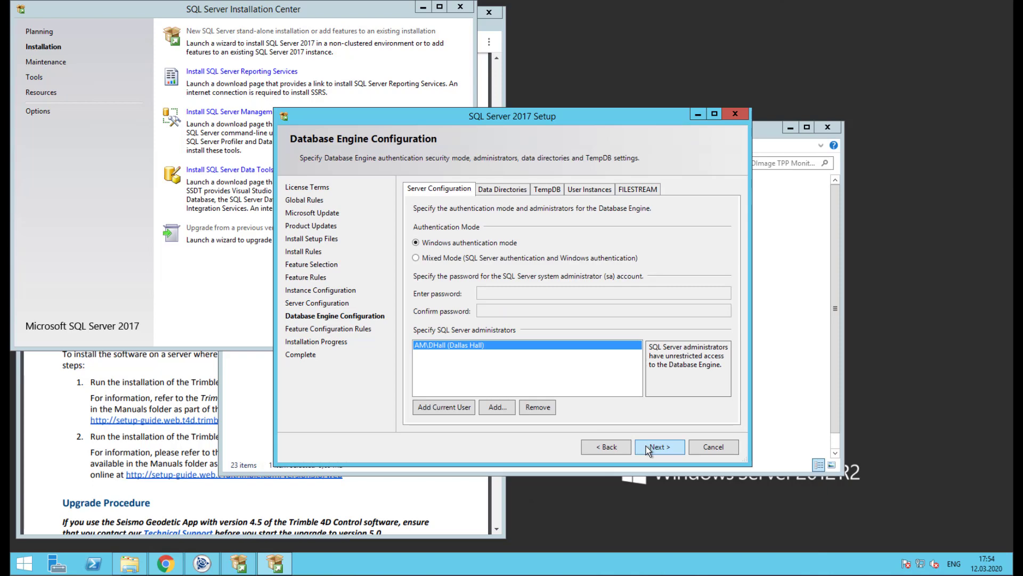
mouse_move(403, 261)
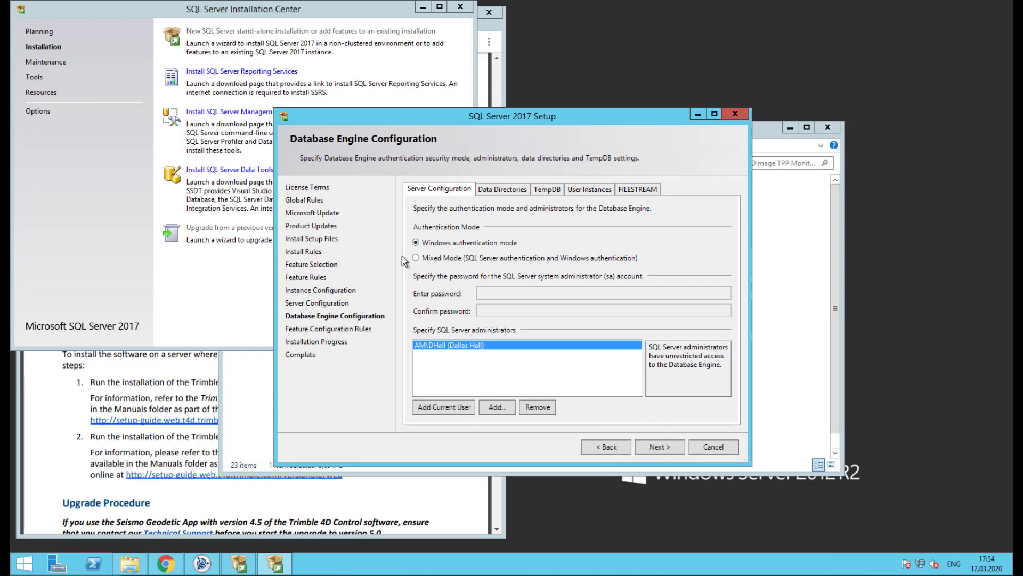
Choose Mixed Mode authentication, enter the sa password, and continue the installation.
click(416, 257)
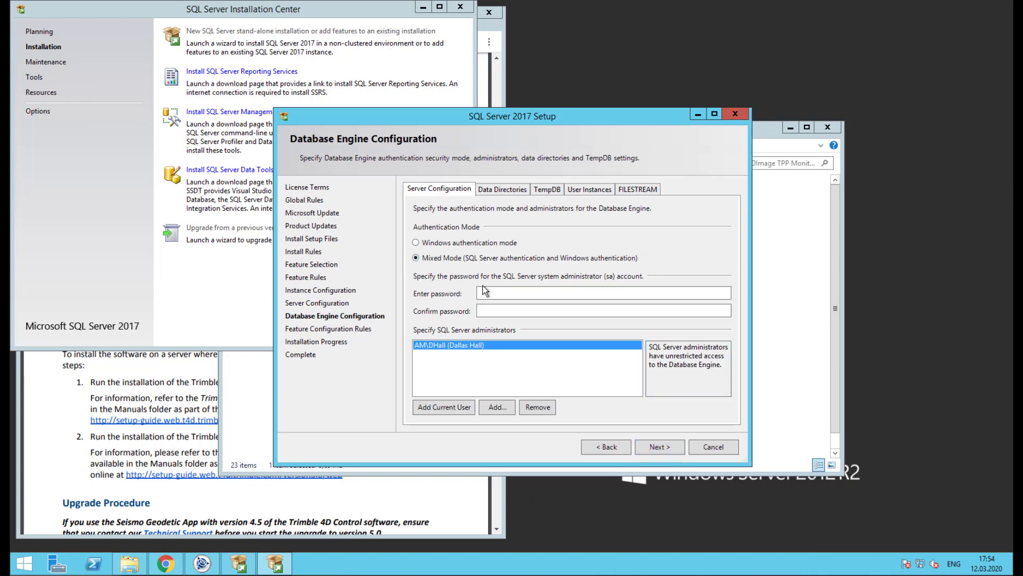
click(602, 293)
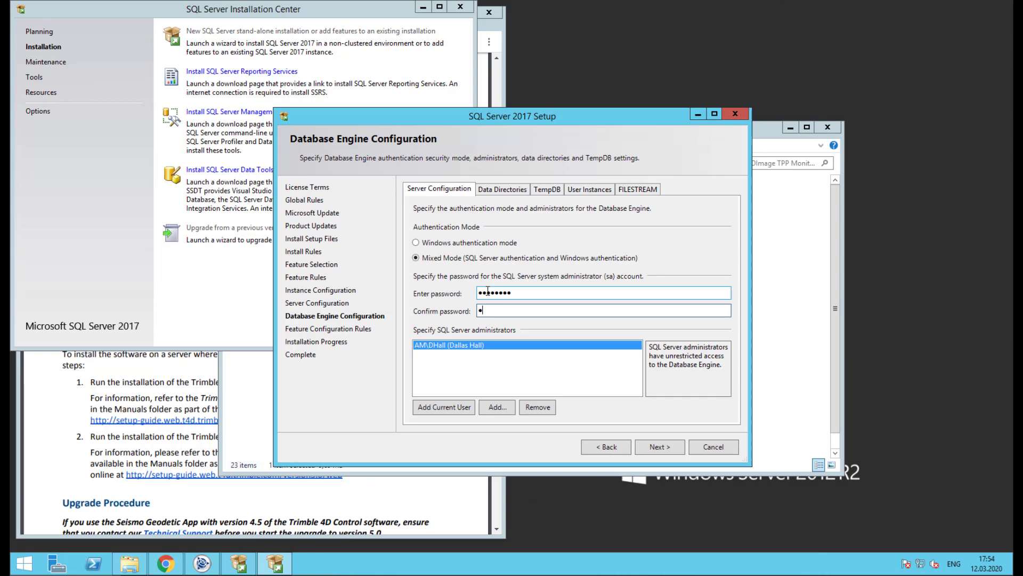
text(••••••)
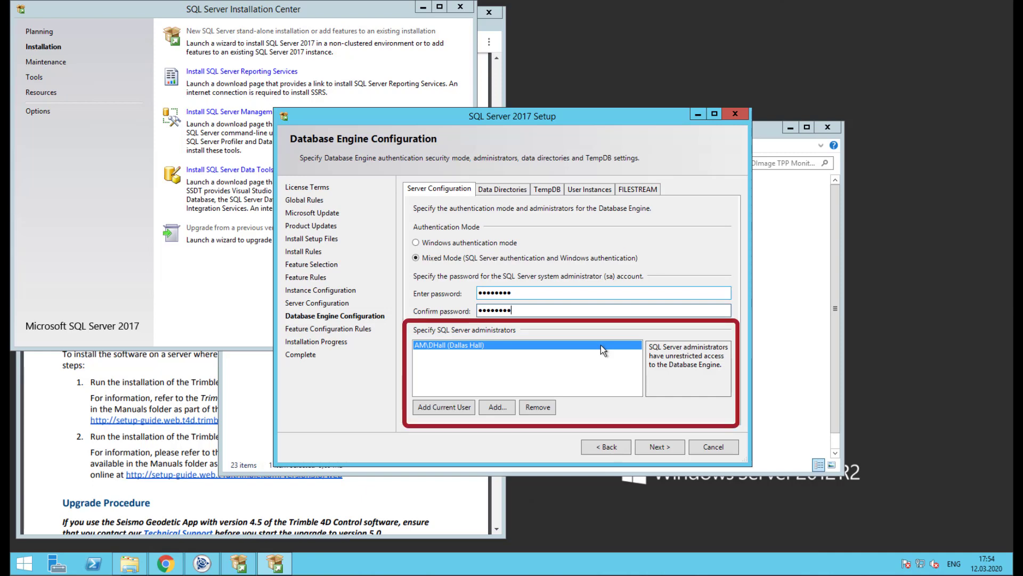
mouse_move(681, 462)
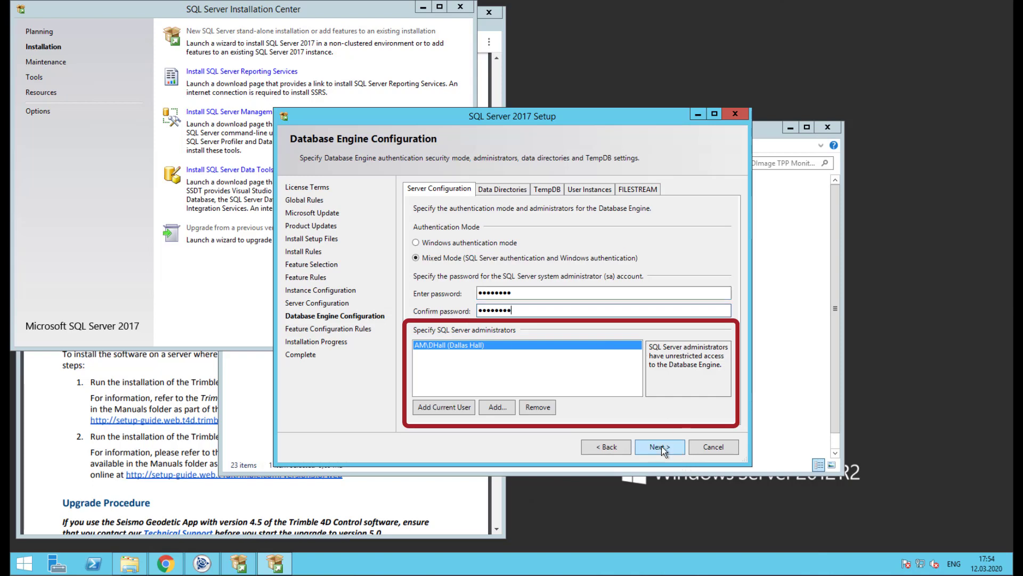
click(659, 447)
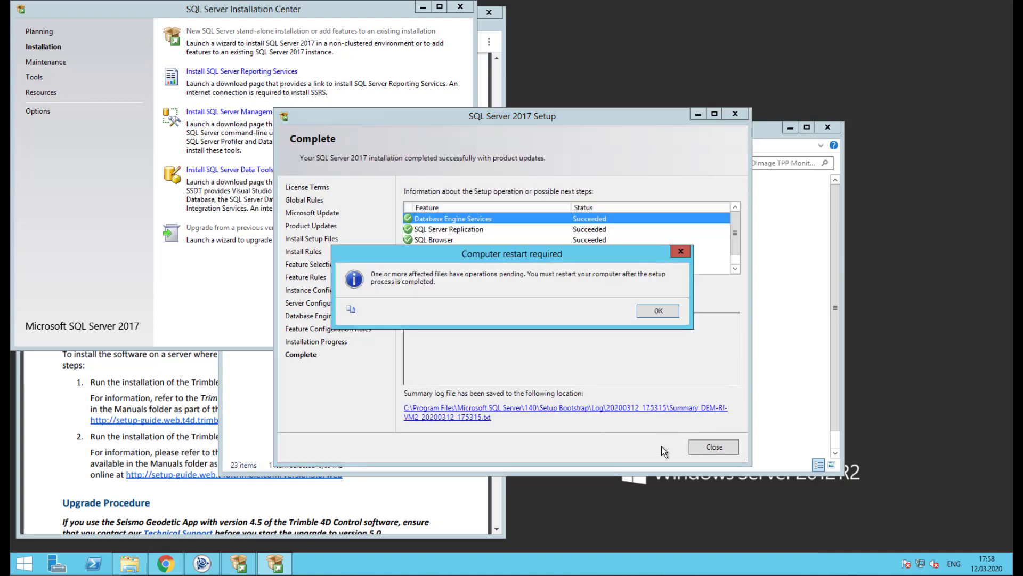
mouse_move(657, 310)
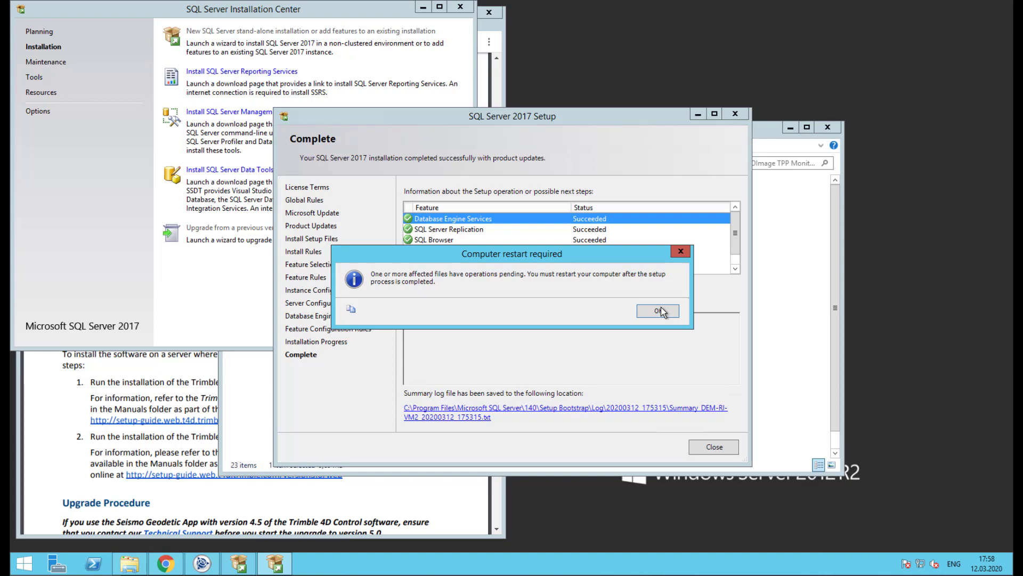
Dismiss the restart-required notice, review the succeeded features, and close SQL Server Setup.
click(658, 310)
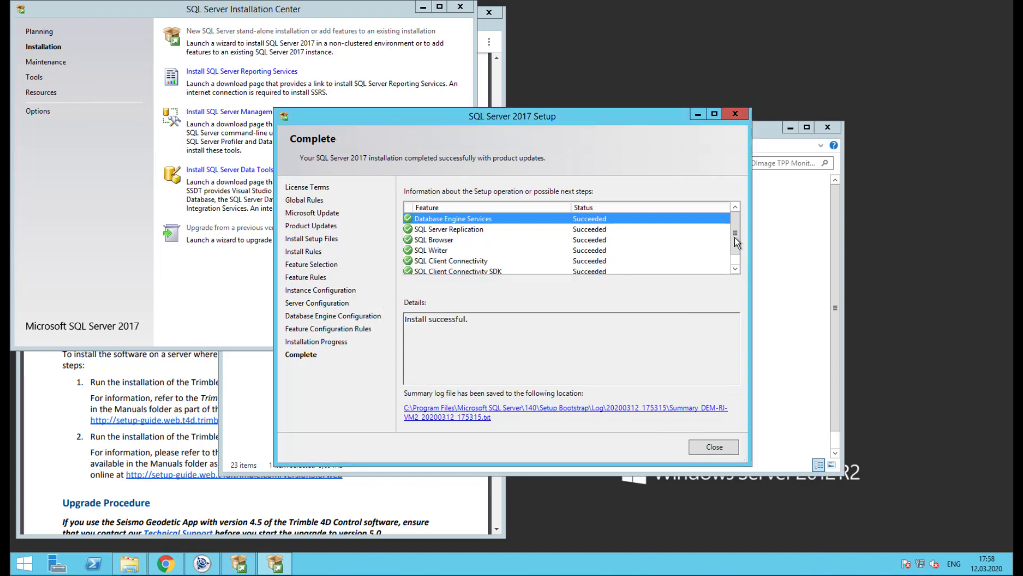
scroll(down, 3)
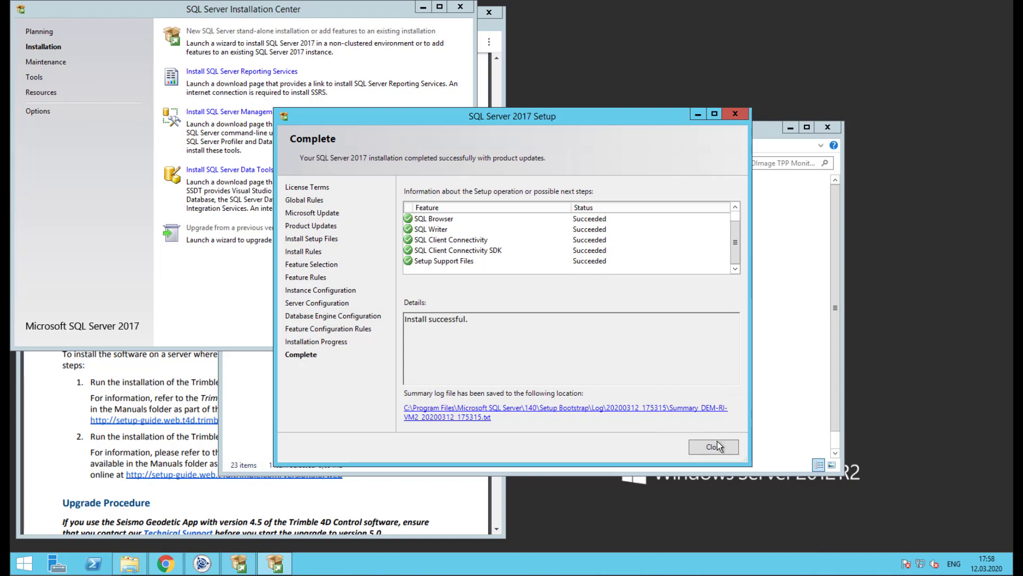
click(713, 447)
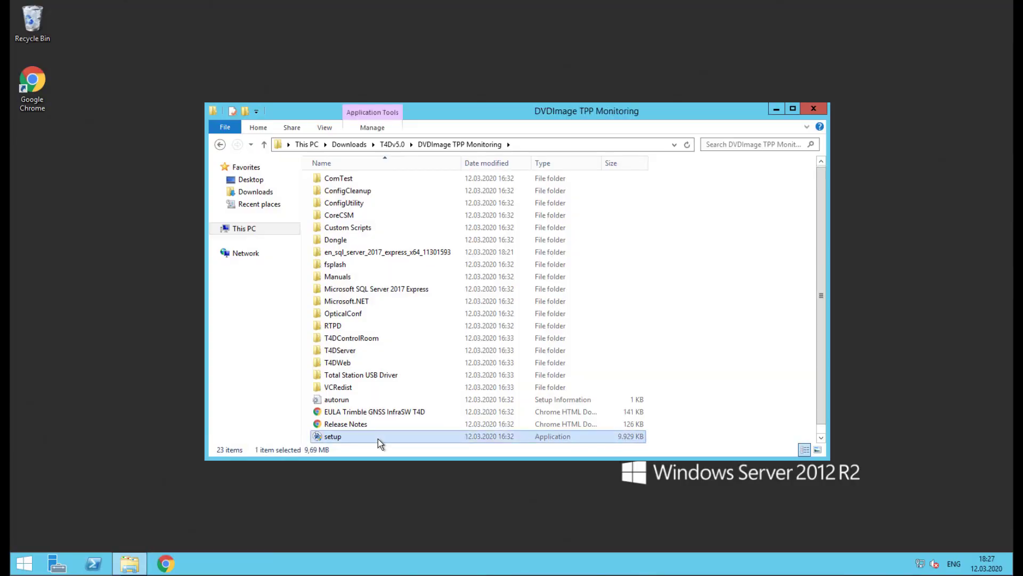
Relaunch Trimble 4D Control setup with UAC approval and show its Tools and Components list.
double_click(332, 436)
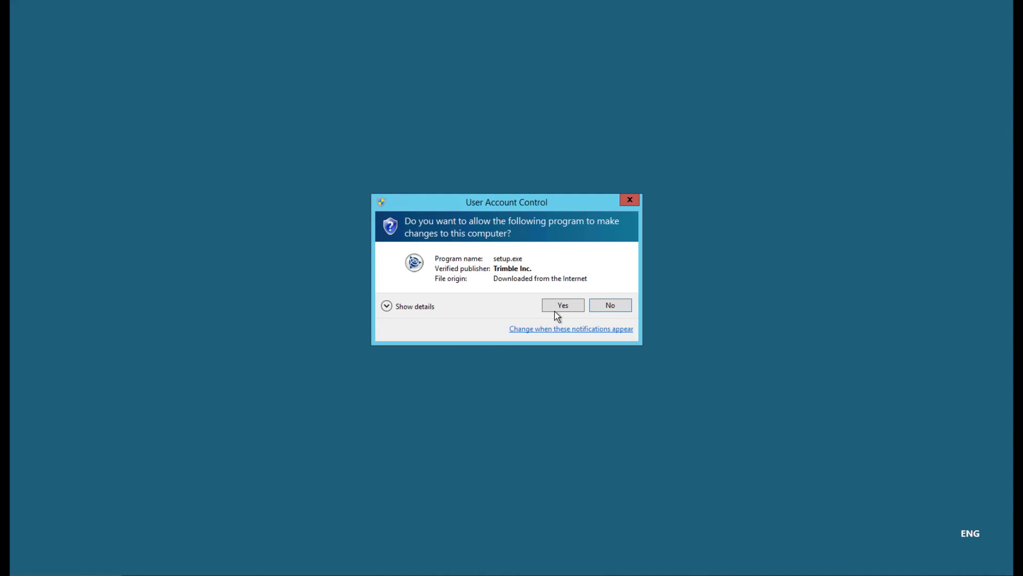
click(562, 304)
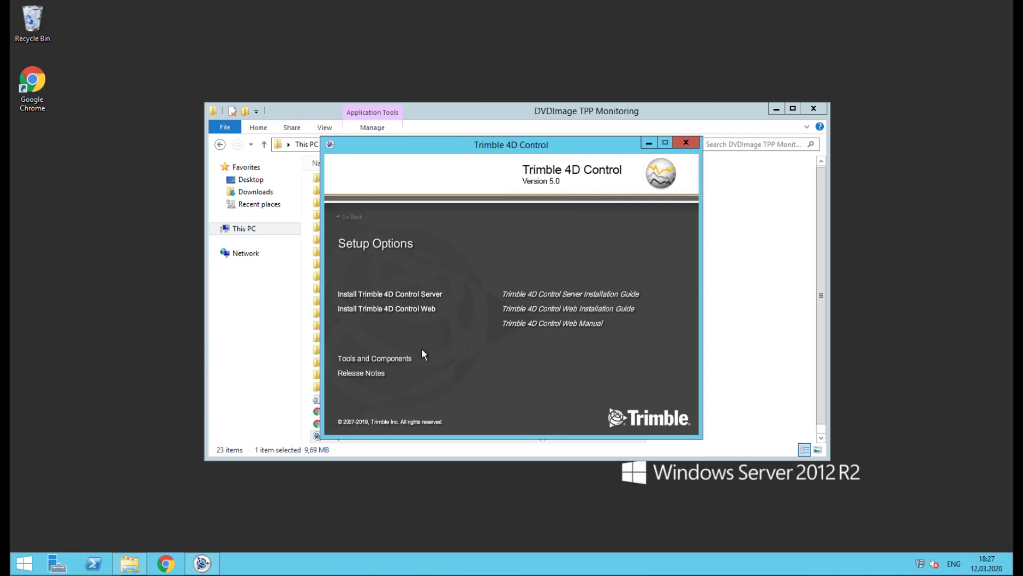
click(374, 358)
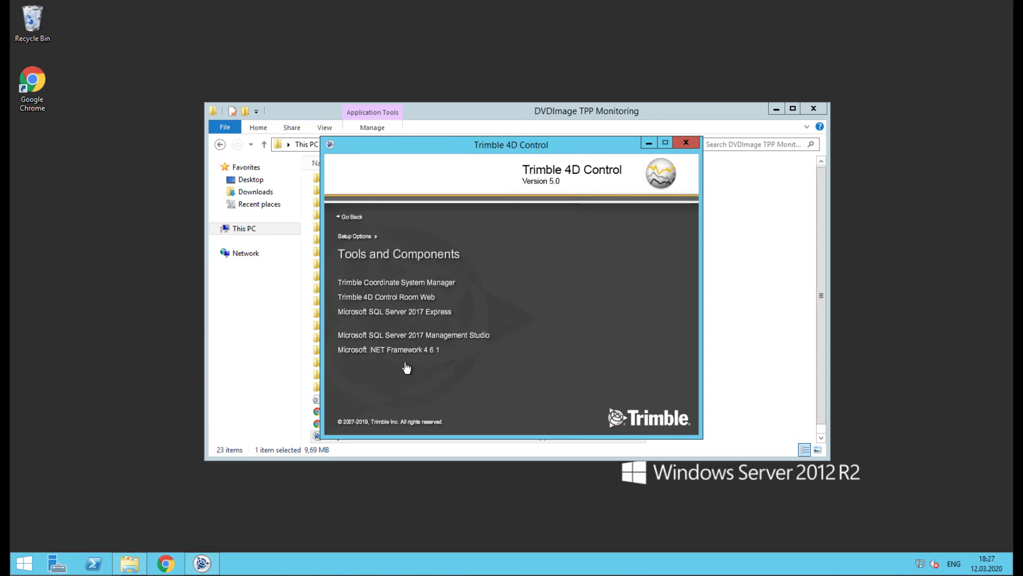
mouse_move(456, 340)
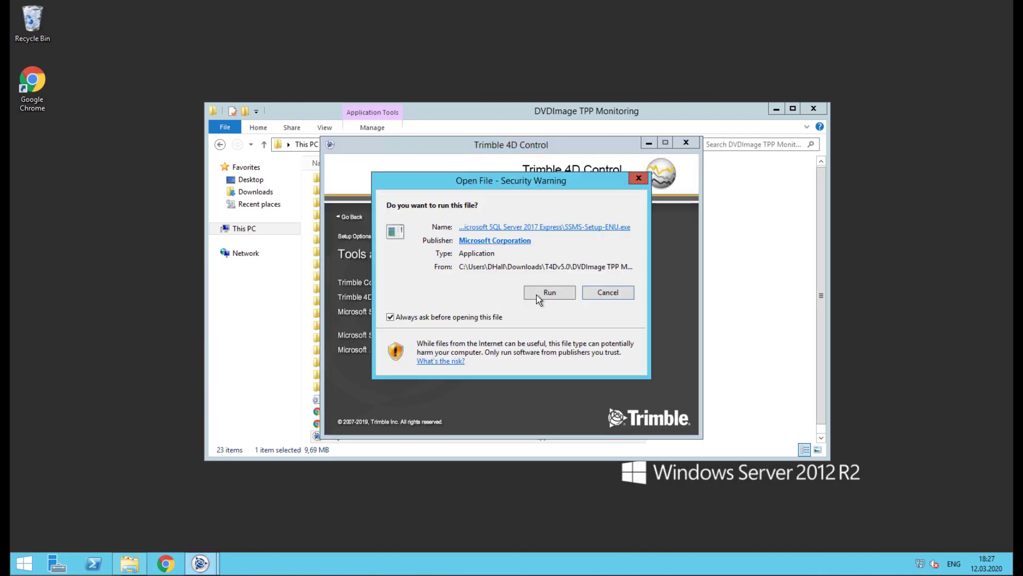
Allow the Management Studio 17.3 installer to run and start its installation.
click(548, 292)
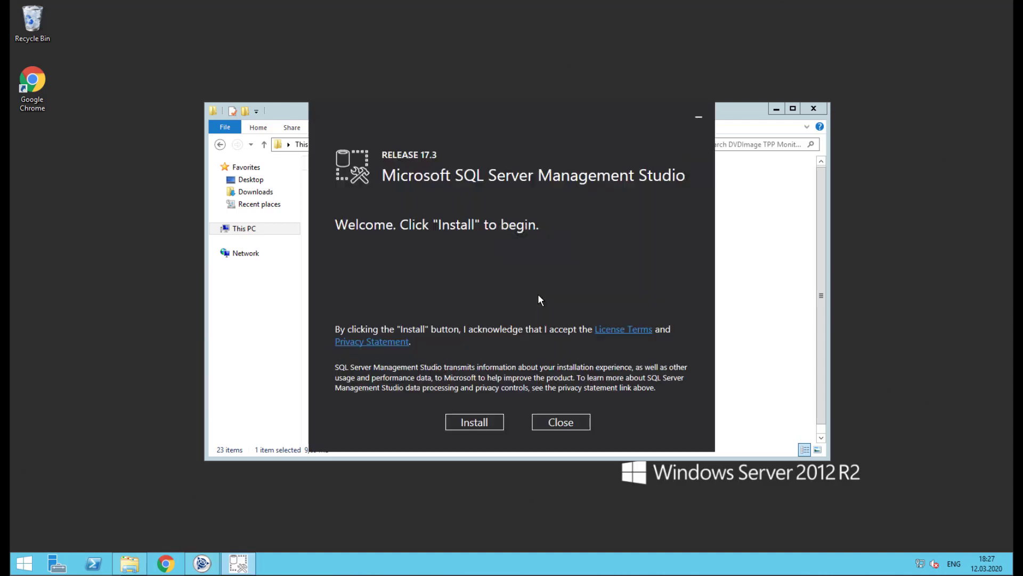
mouse_move(475, 421)
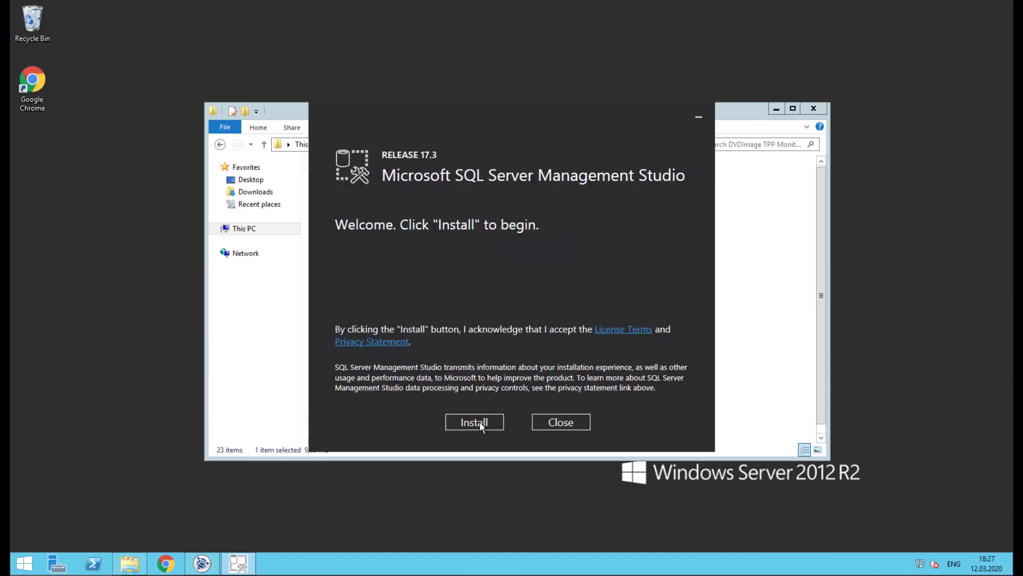
click(474, 422)
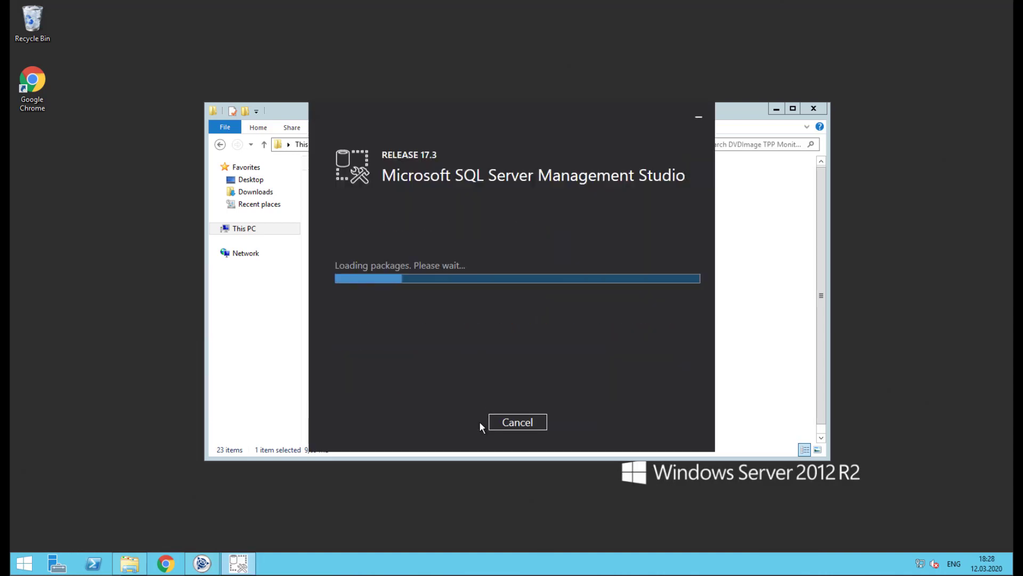